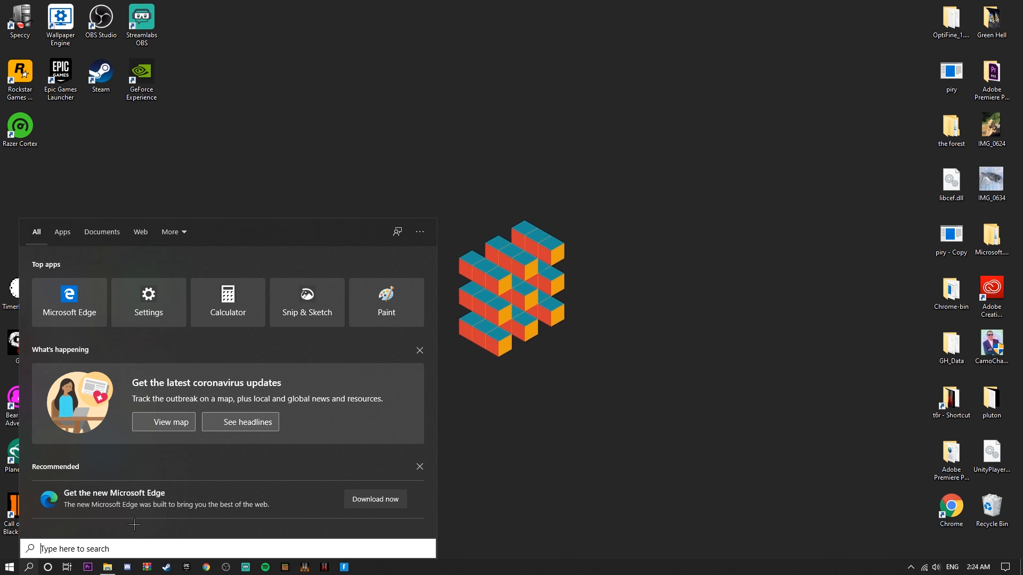
- Search Windows for %localappdata% to reach the local AppData folder
text(%)
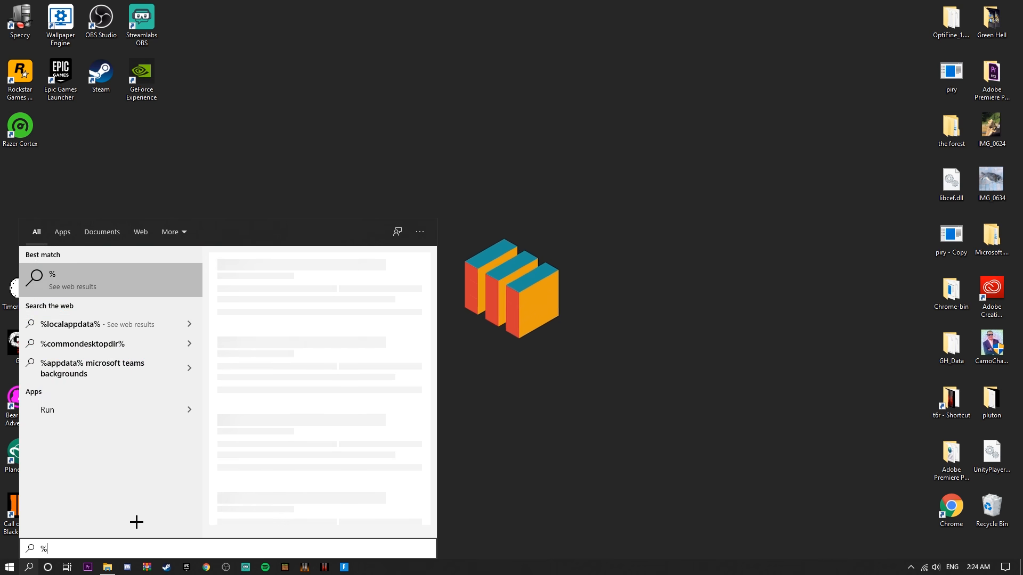
text(locala)
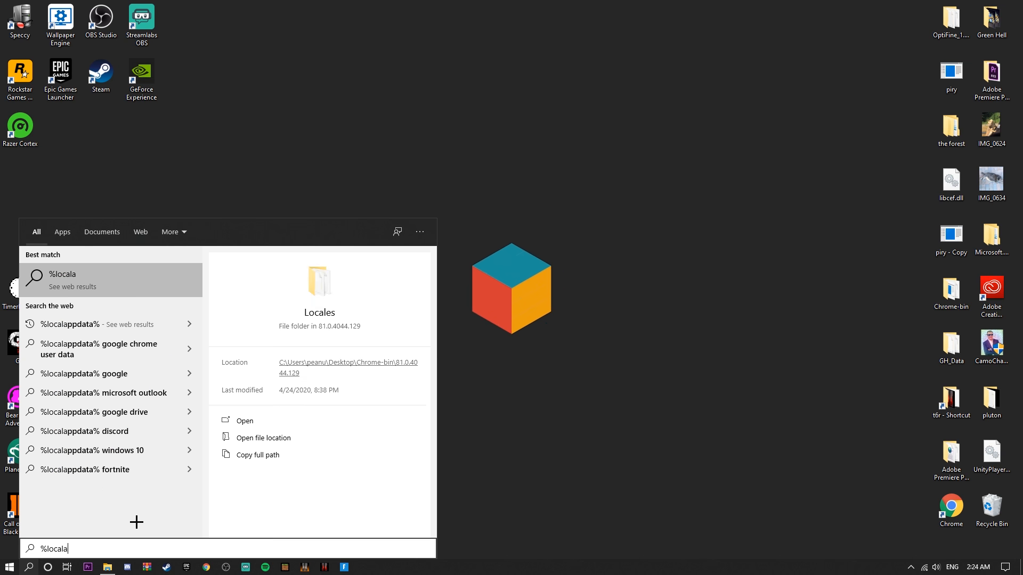
text(ppda)
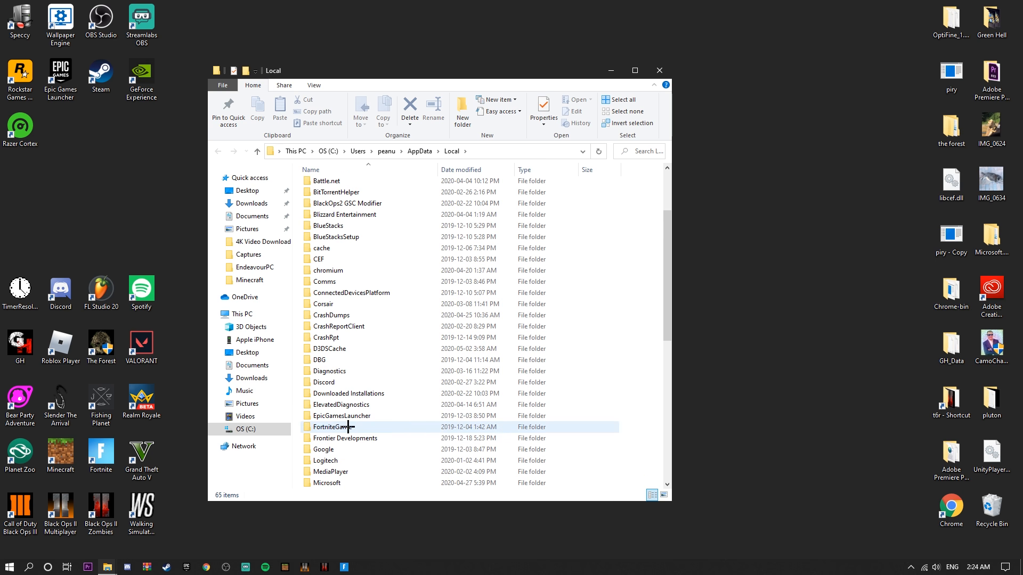
- Navigate into FortniteGame > Saved > Config to reach the WindowsClient folder
click(434, 107)
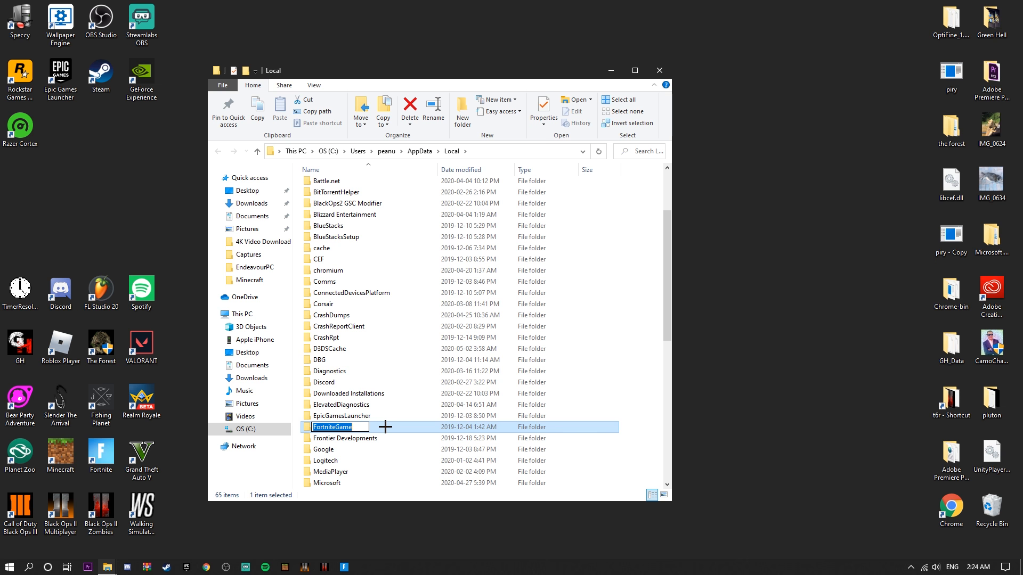
double_click(335, 426)
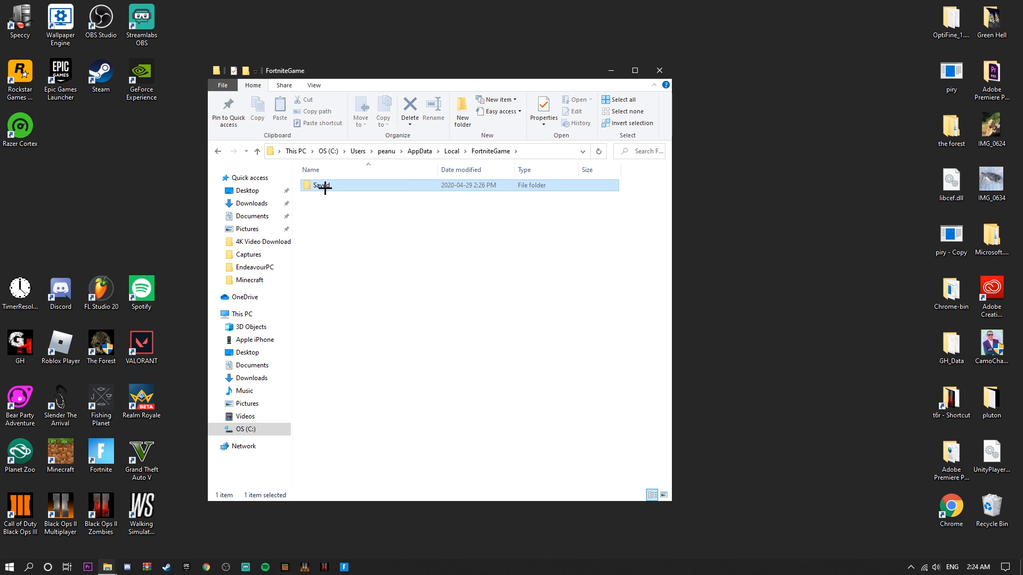
double_click(322, 185)
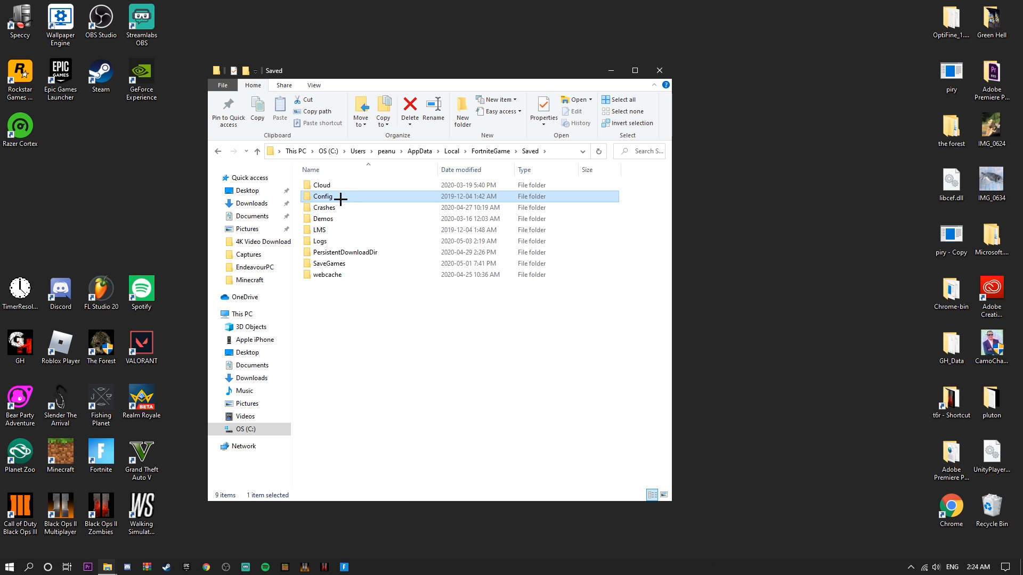
double_click(322, 196)
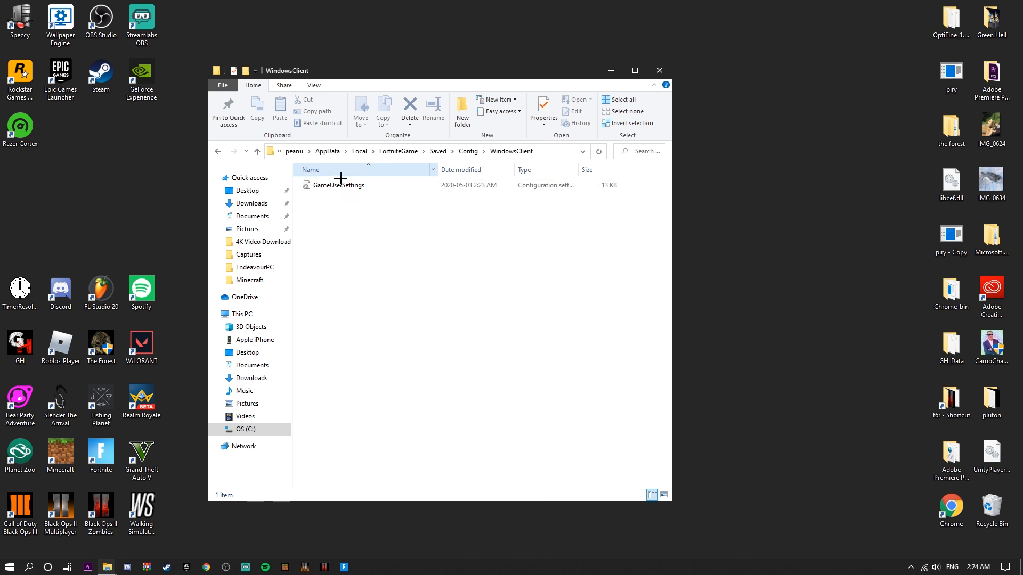
mouse_move(348, 185)
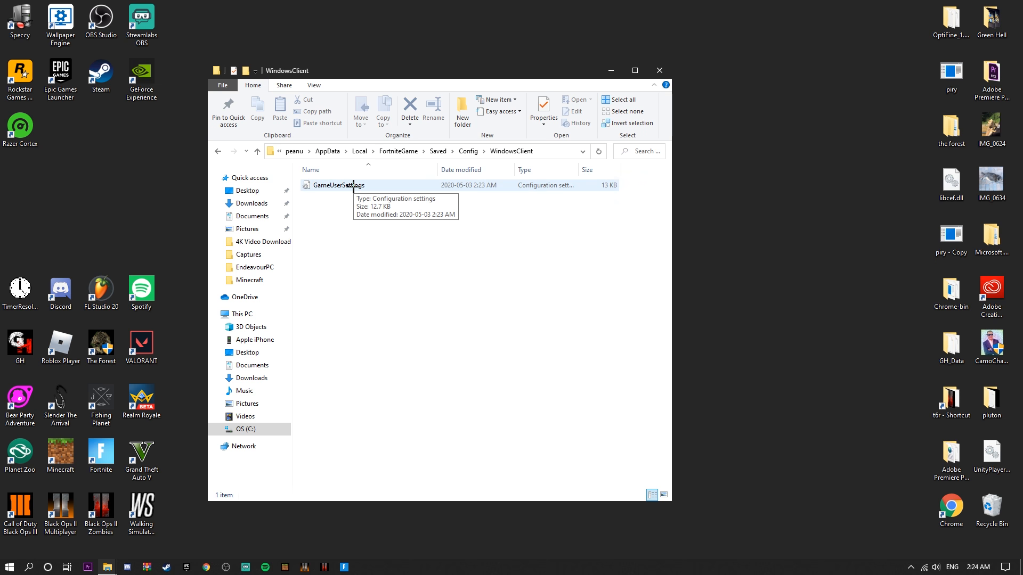
- In GameUserSettings' properties, toggle the Read-only attribute so the file can be edited
right_click(342, 186)
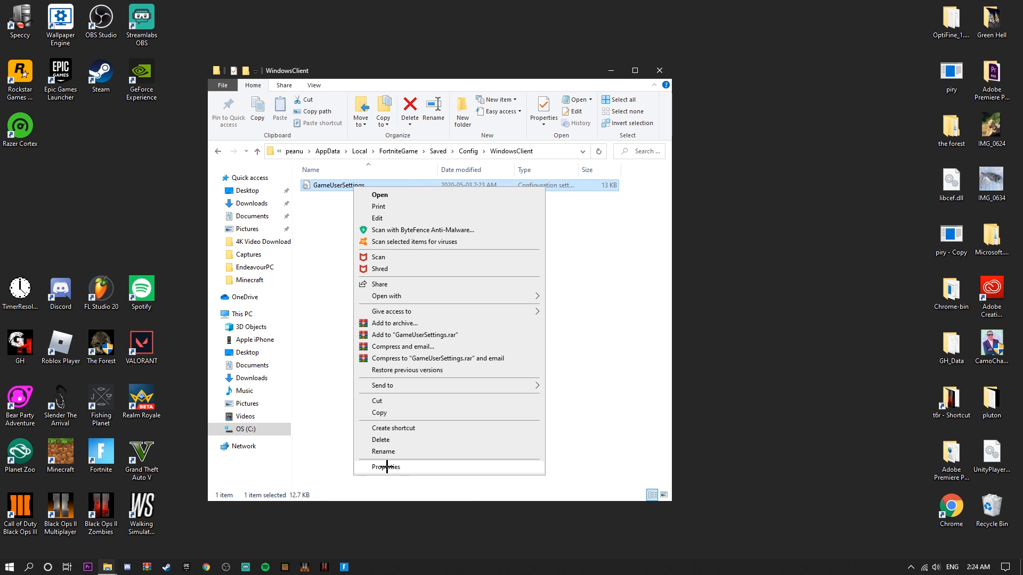
click(386, 466)
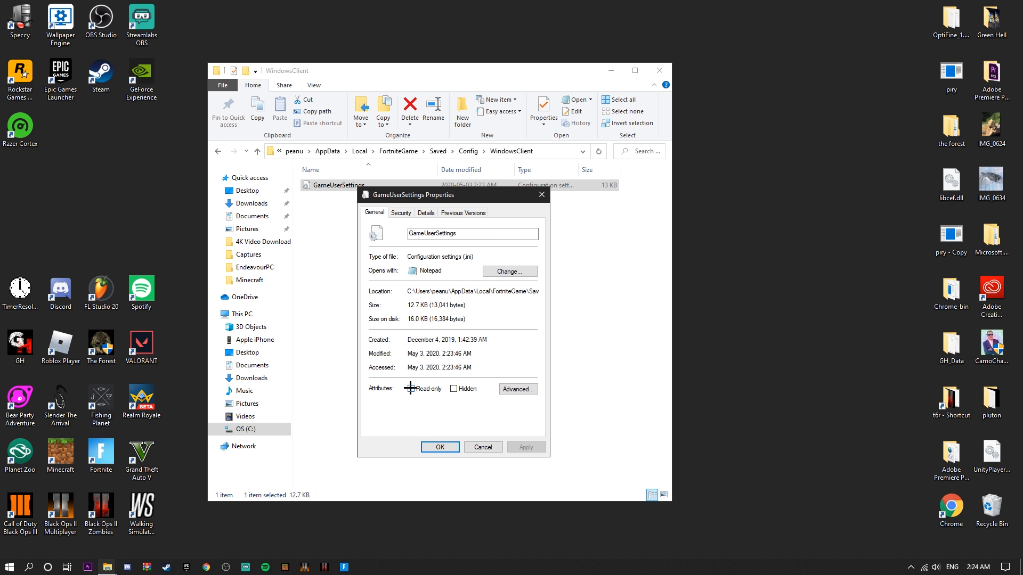
click(439, 446)
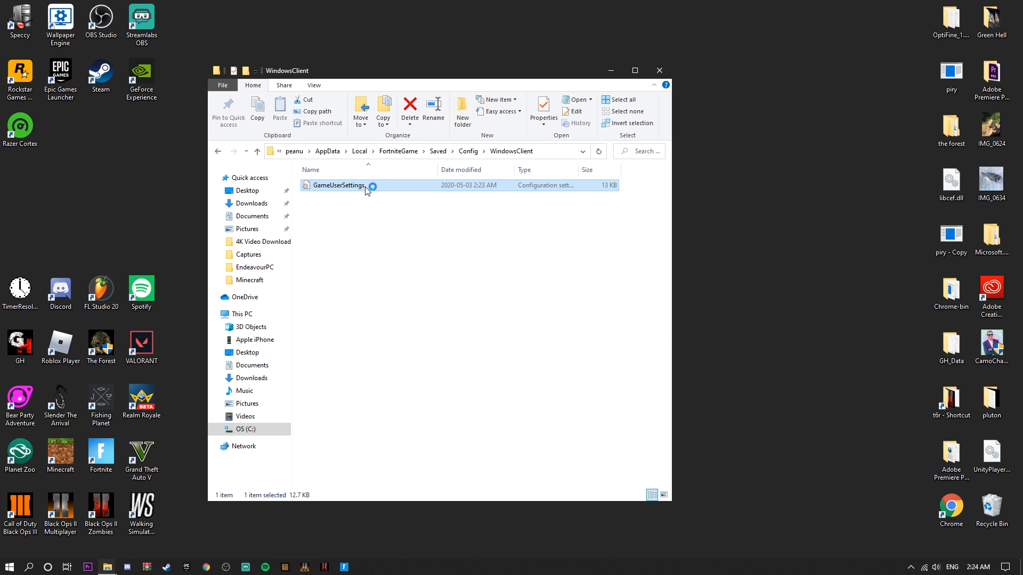
- In Notepad, change the ResolutionSizeX value in GameUserSettings to 1440
double_click(338, 185)
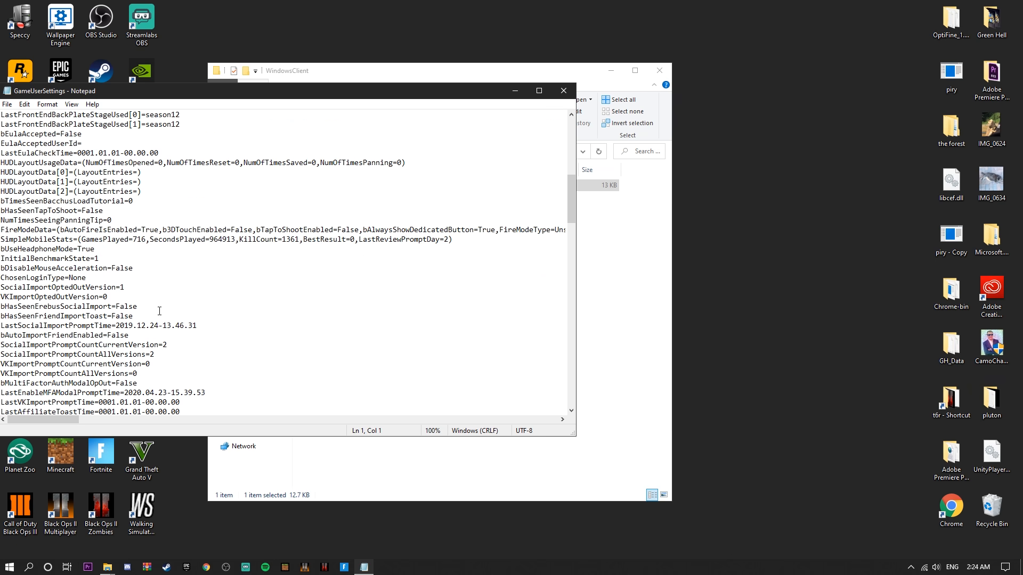
scroll(down, 3)
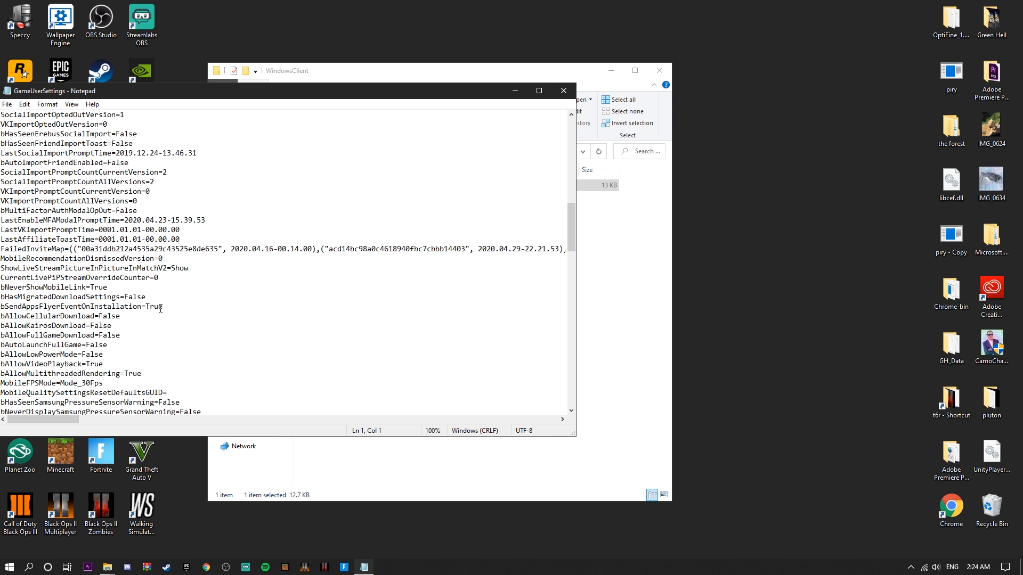
scroll(down, 3)
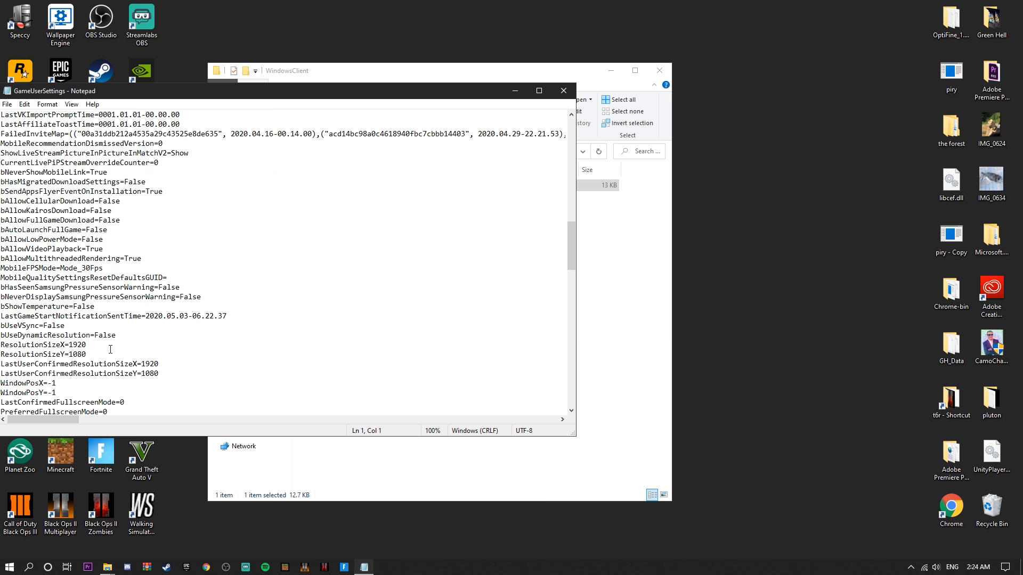
key(Backspace)
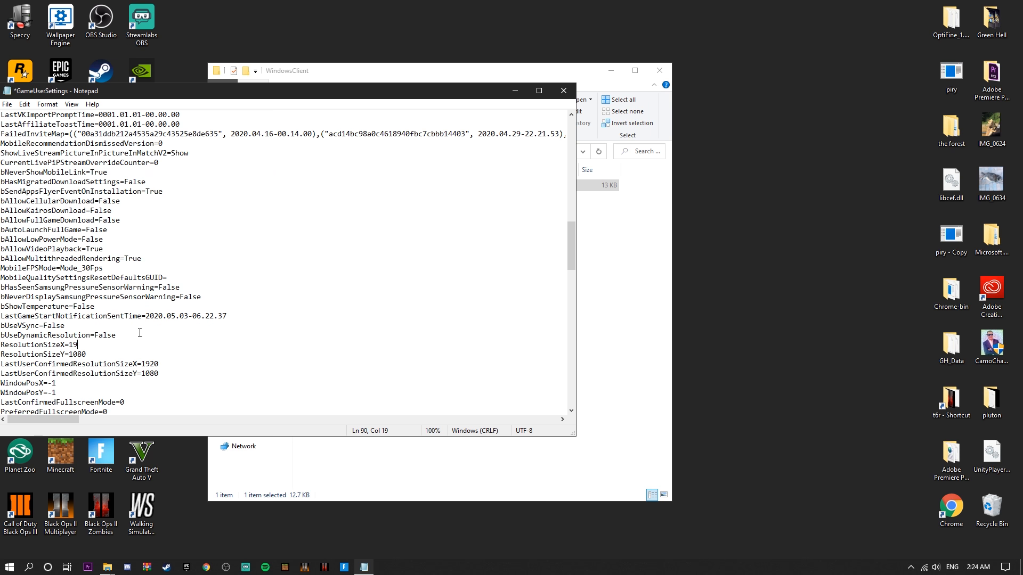
key(BackSpace)
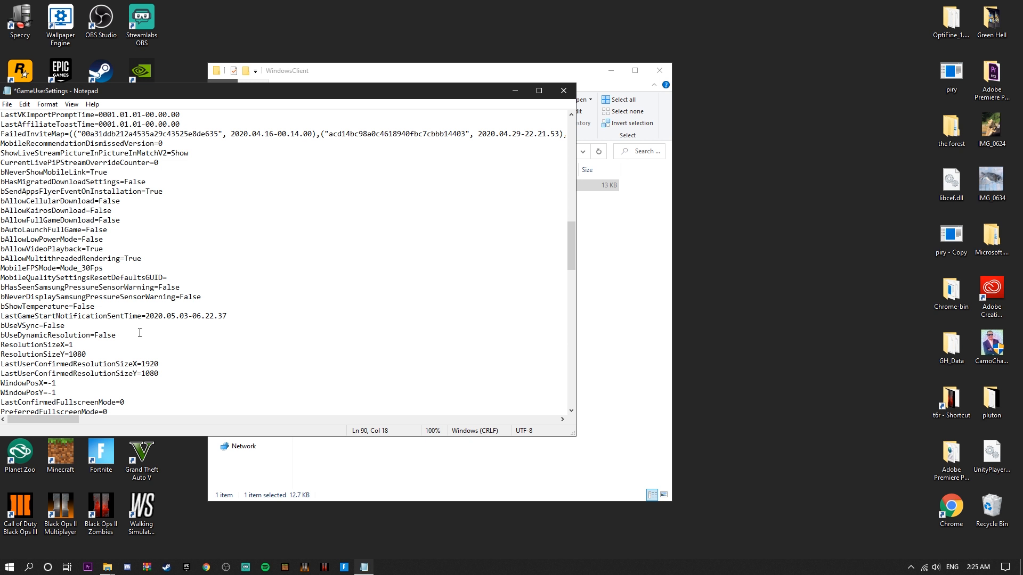
text(1)
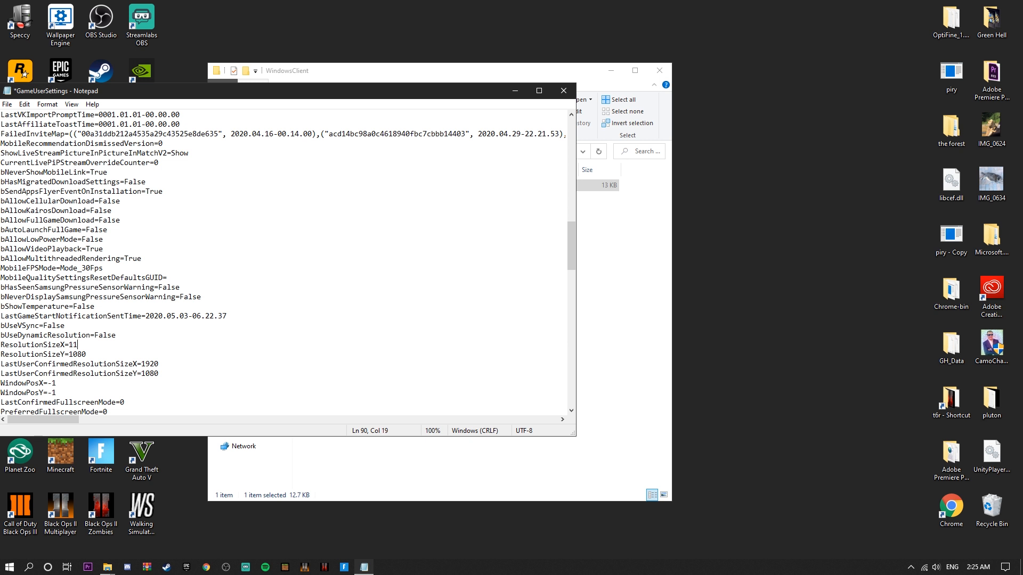
text(440)
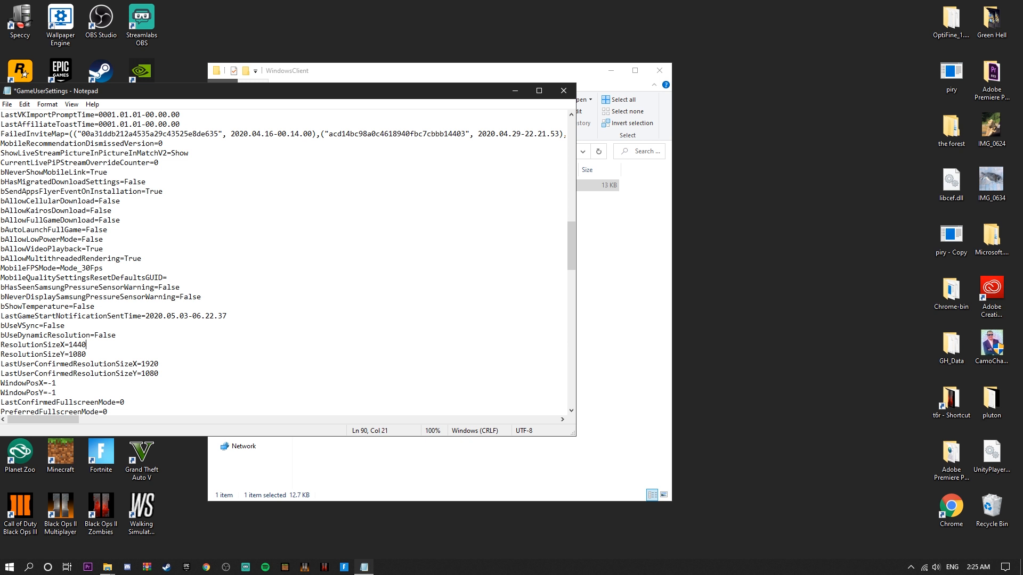
- Set the confirmed desired screen width and height to 1440 and 1080 and save the file
scroll(down, 3)
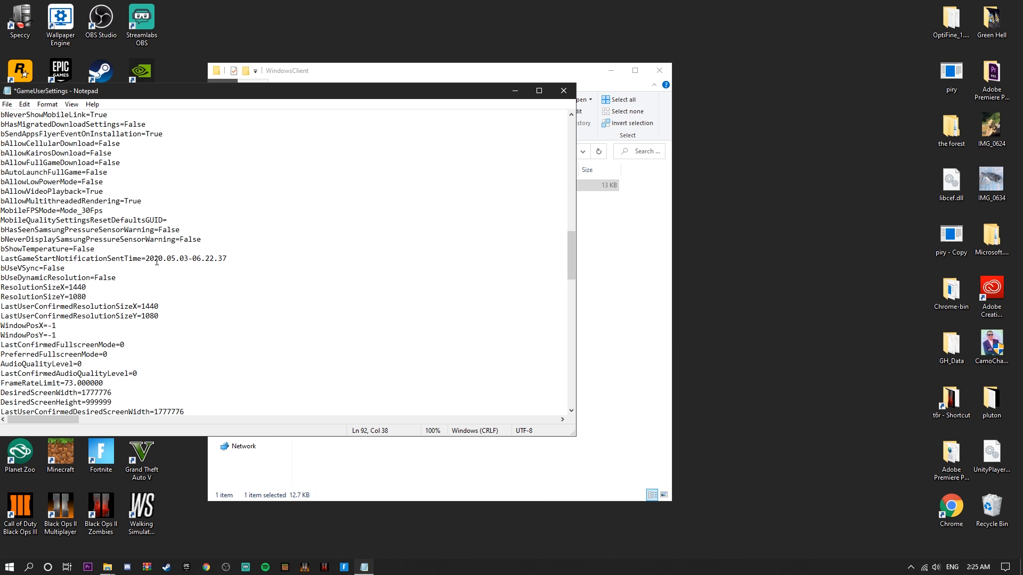
scroll(down, 3)
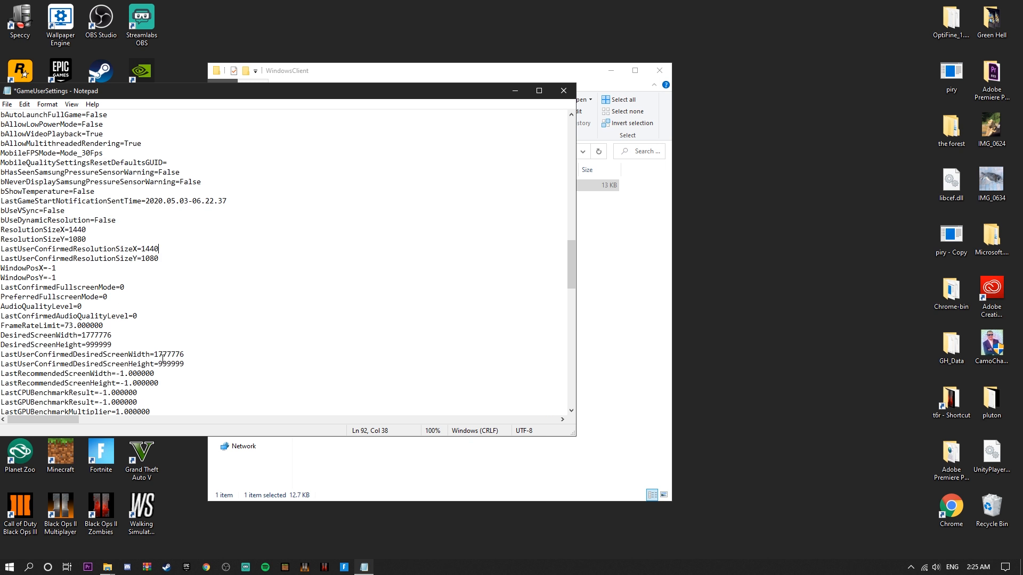
mouse_move(201, 359)
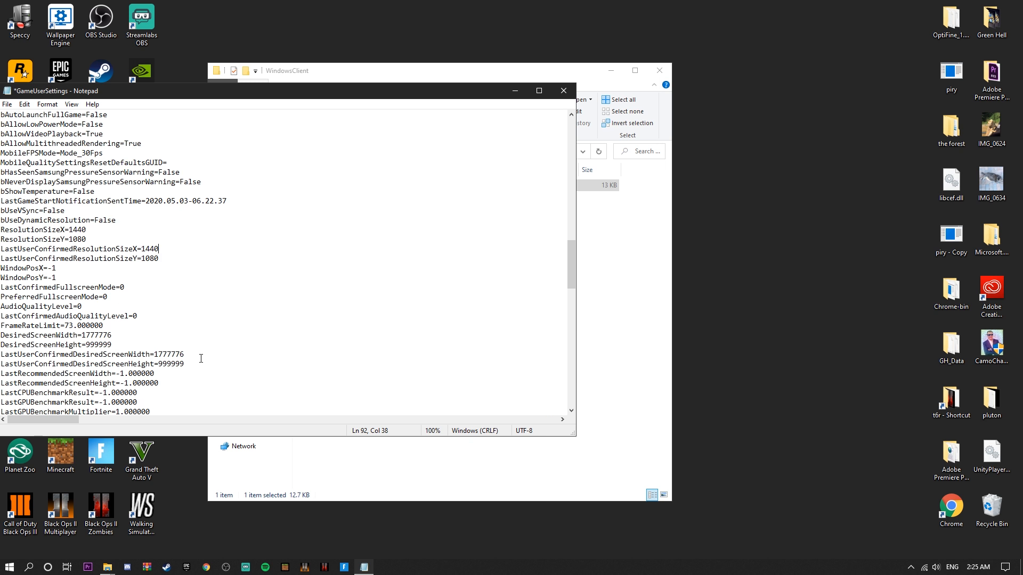
double_click(170, 364)
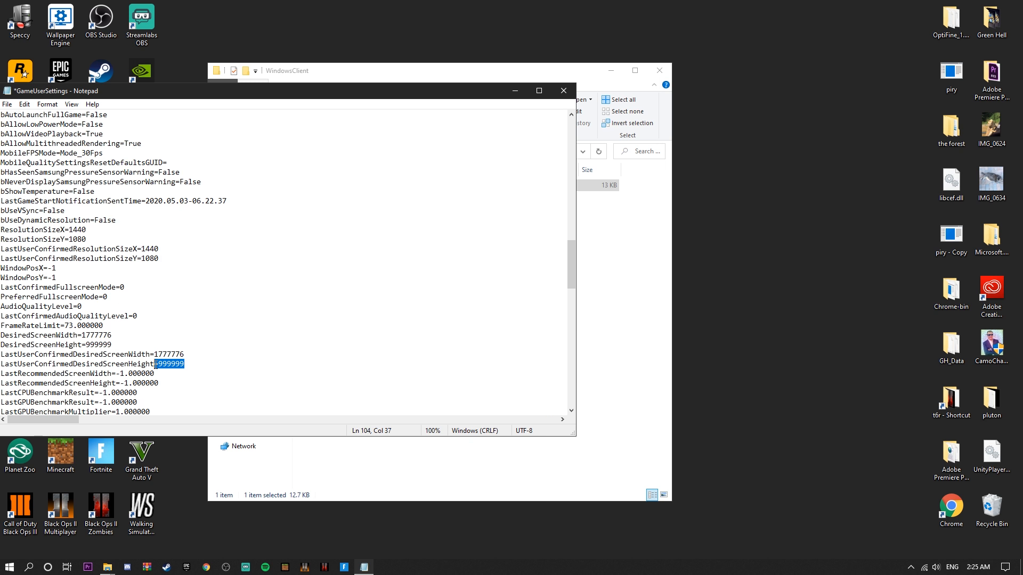
click(185, 353)
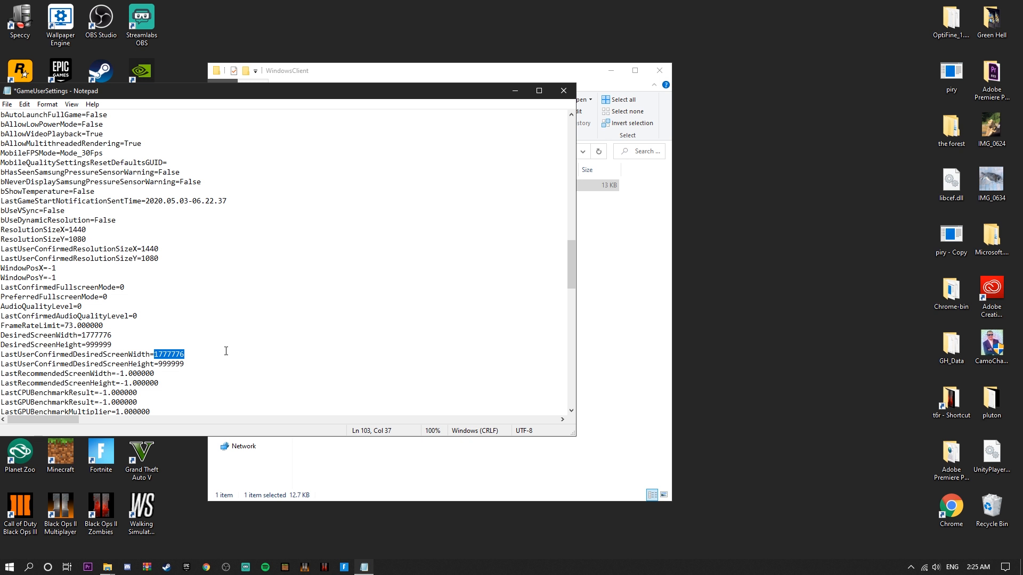
text(1440)
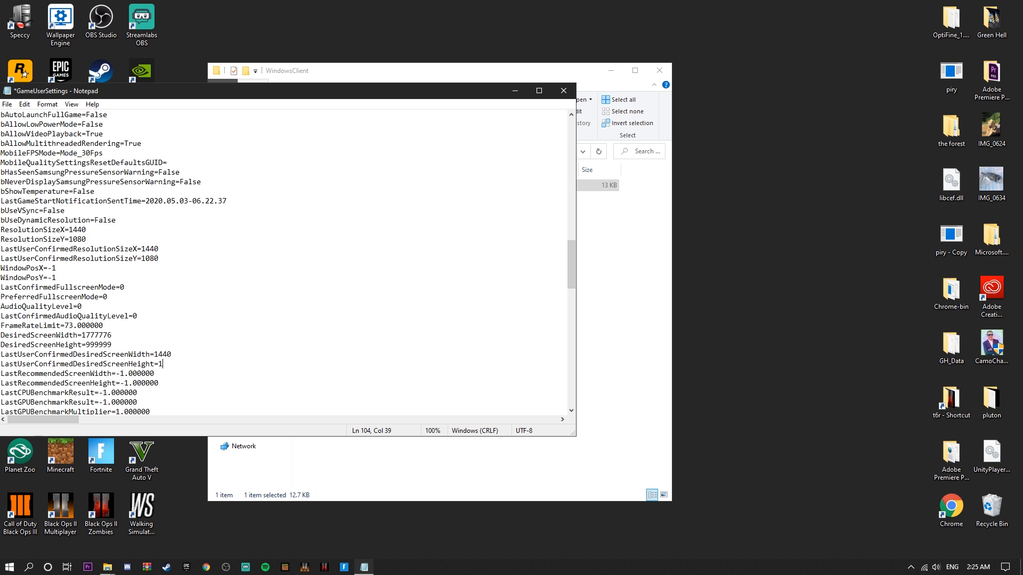
text(08-)
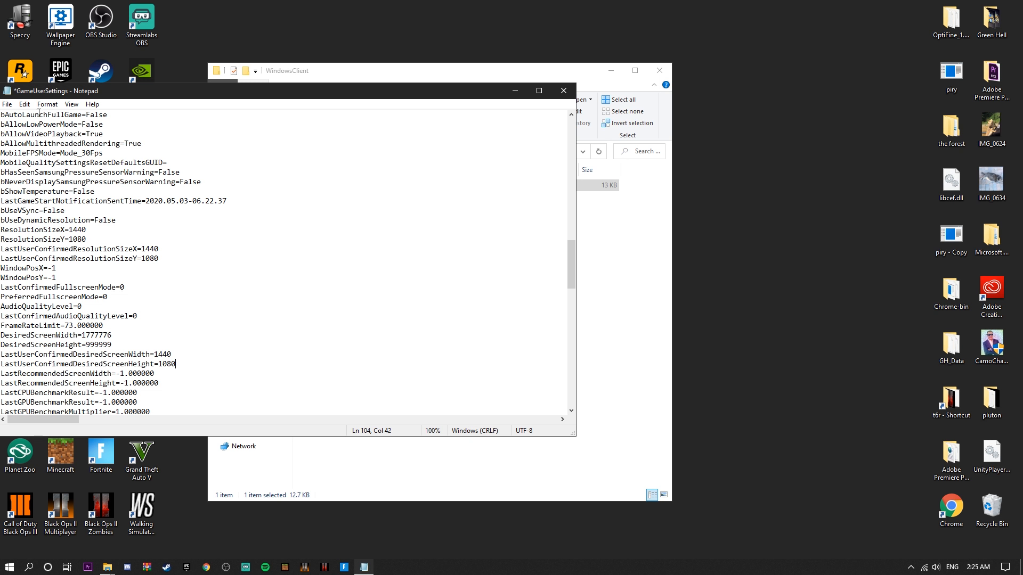
click(7, 104)
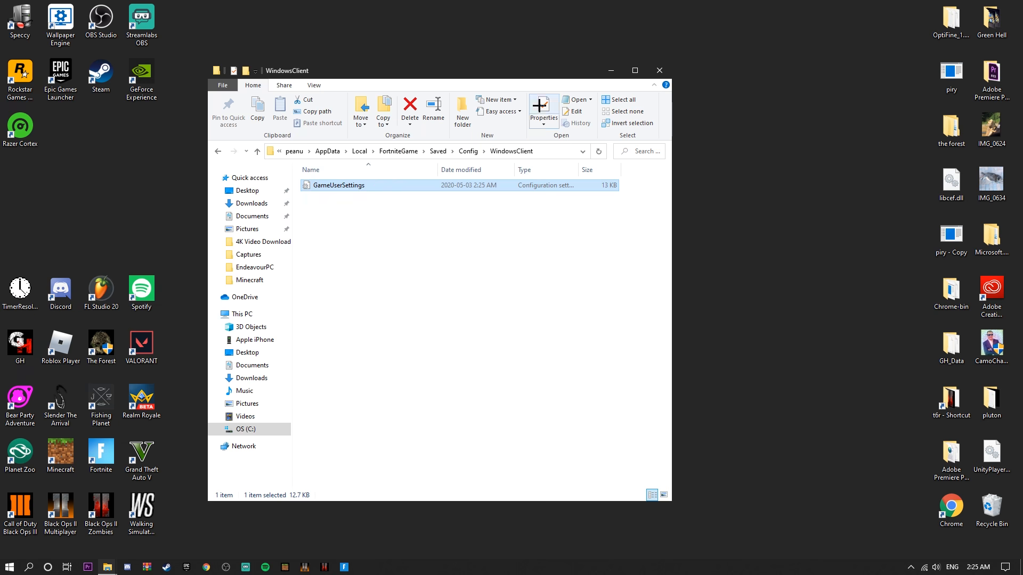
- Reopen GameUserSettings' properties, confirm the attribute with OK
right_click(338, 186)
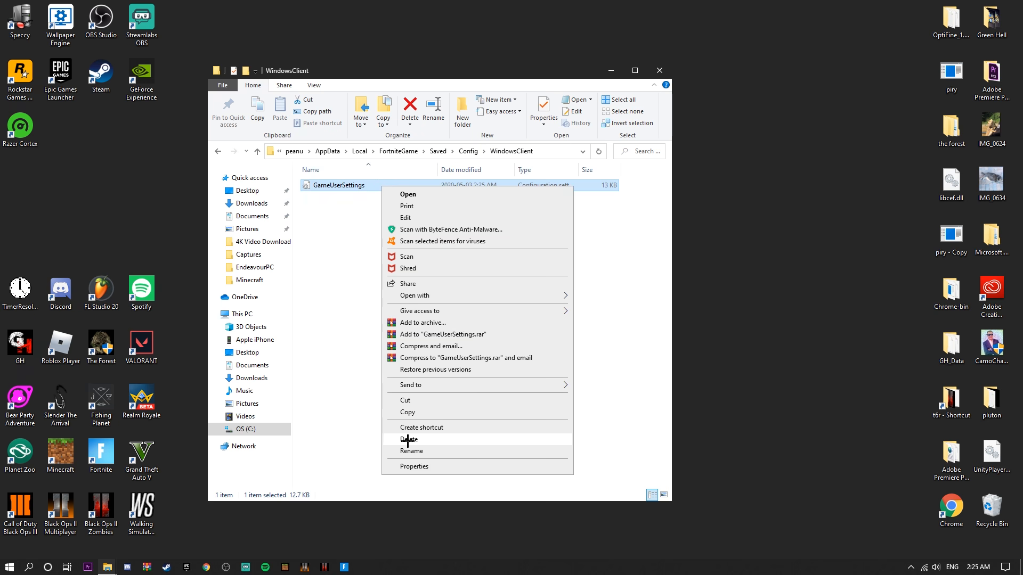
click(413, 467)
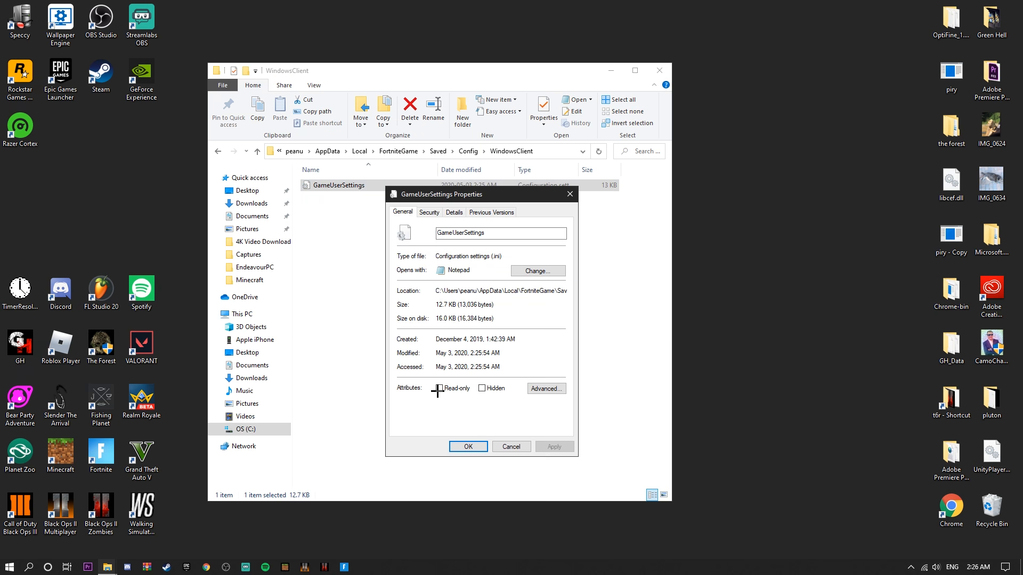
click(468, 447)
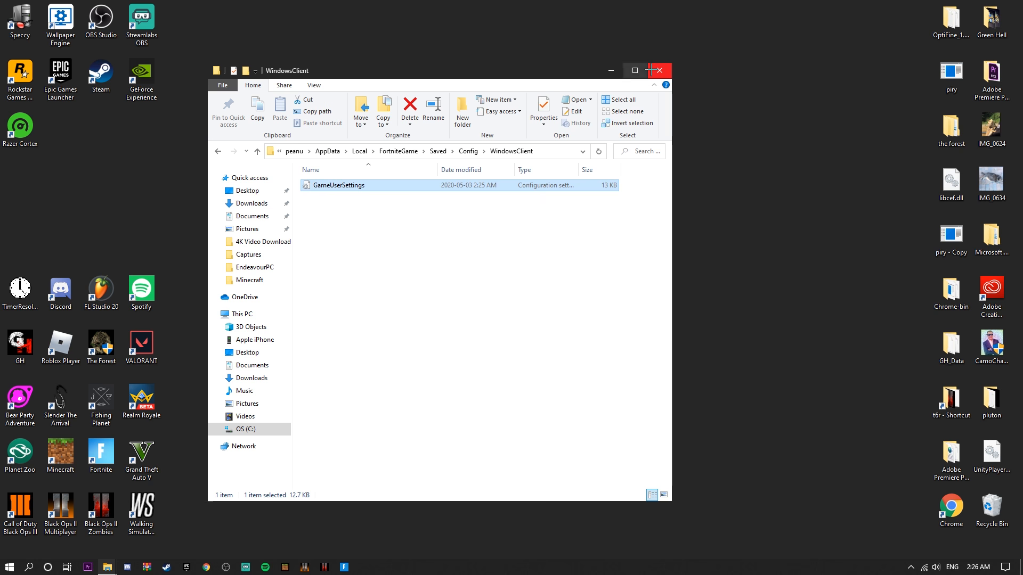
mouse_move(610, 71)
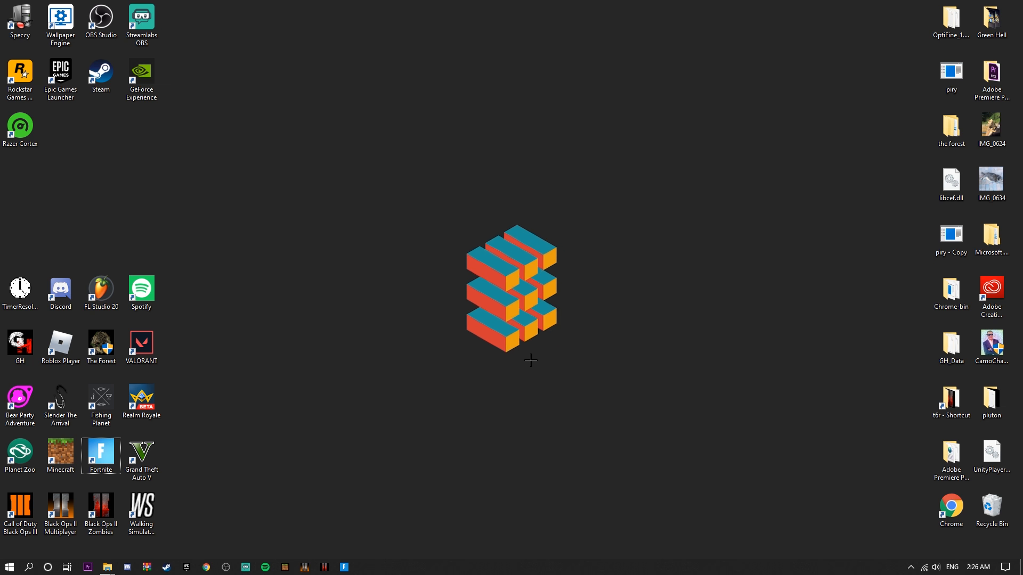
- From the desktop, launch NVIDIA Control Panel and switch the scaling mode to Full-screen
right_click(529, 359)
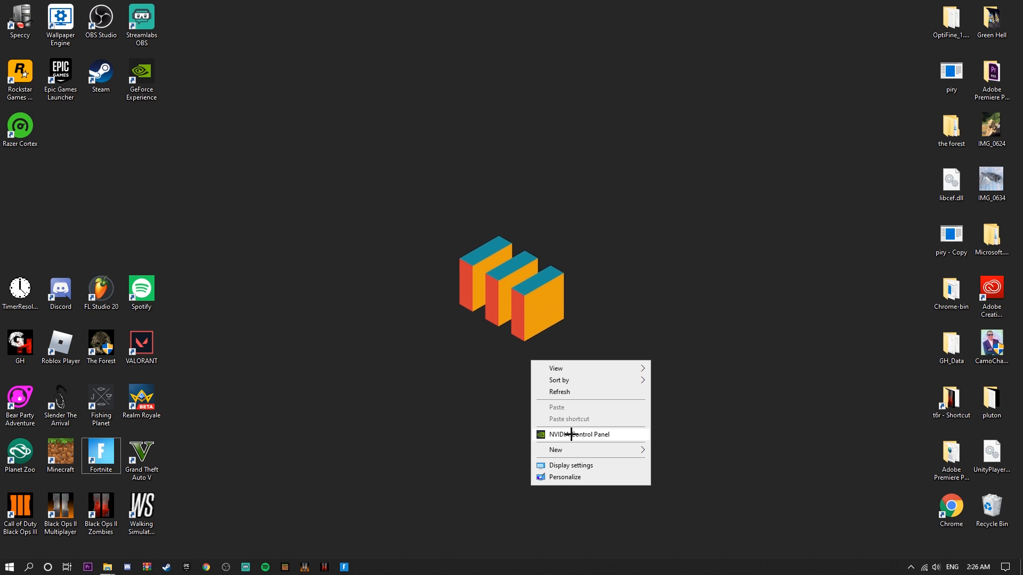
click(579, 435)
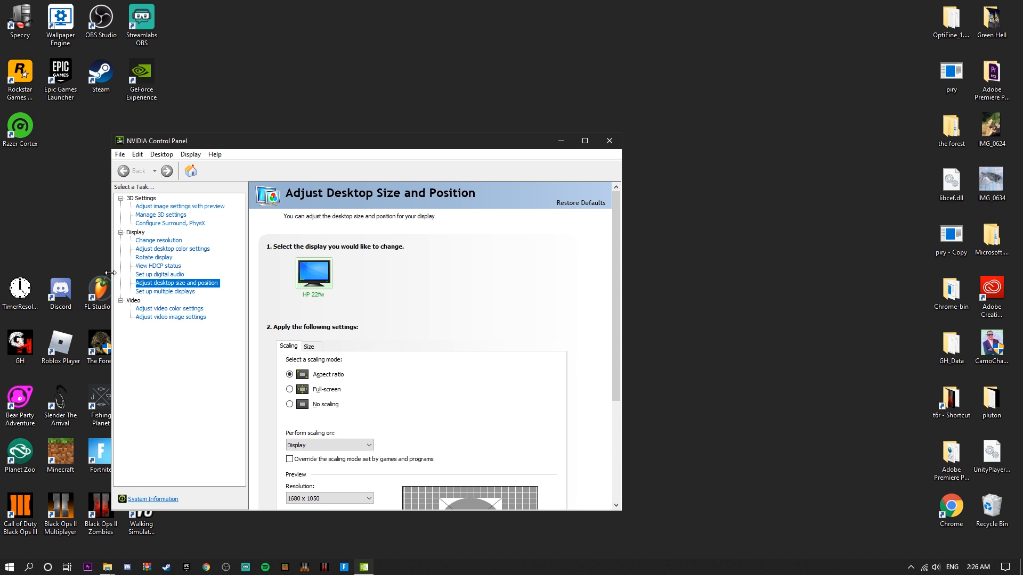
mouse_move(191, 266)
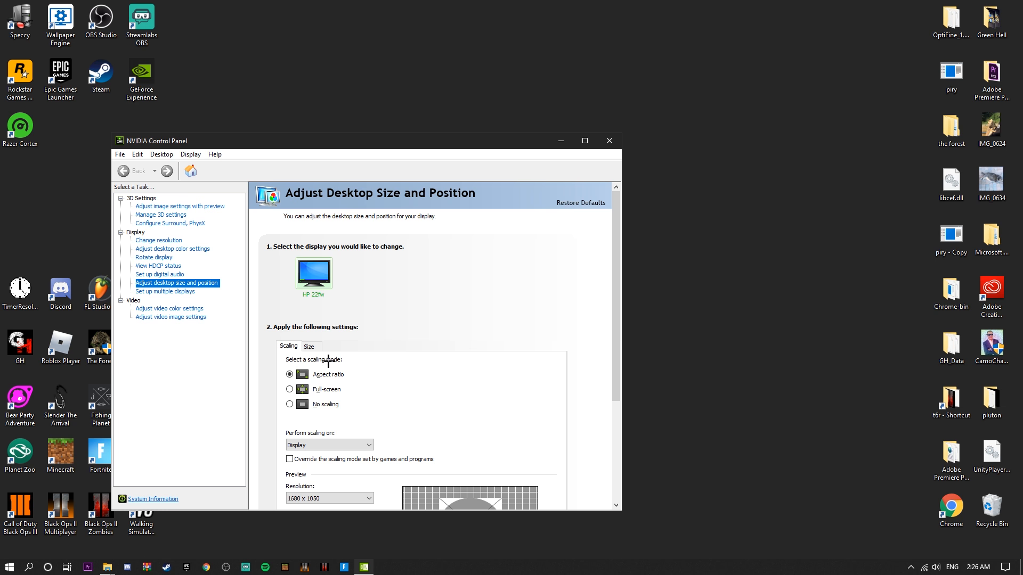
click(290, 390)
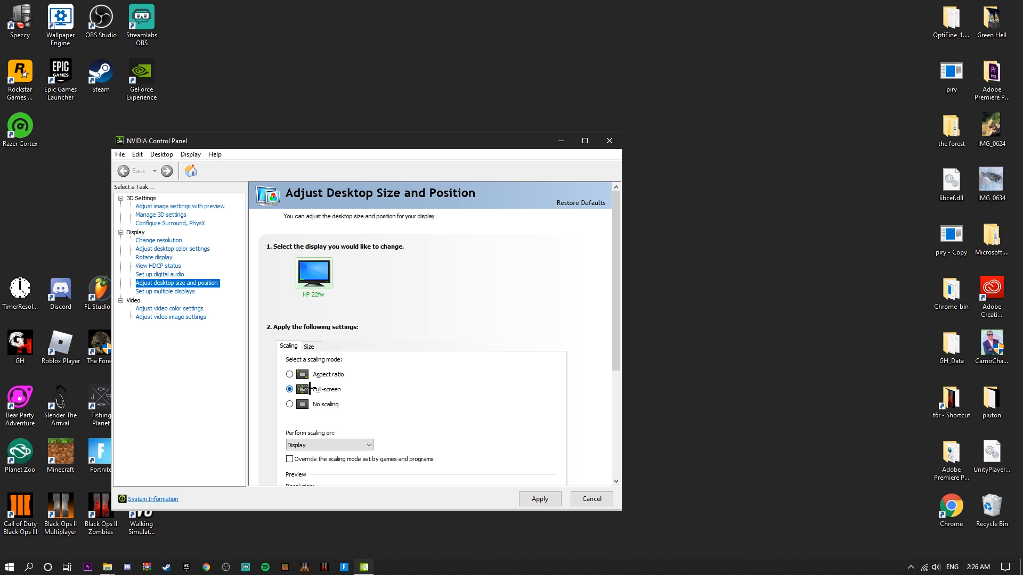
mouse_move(318, 364)
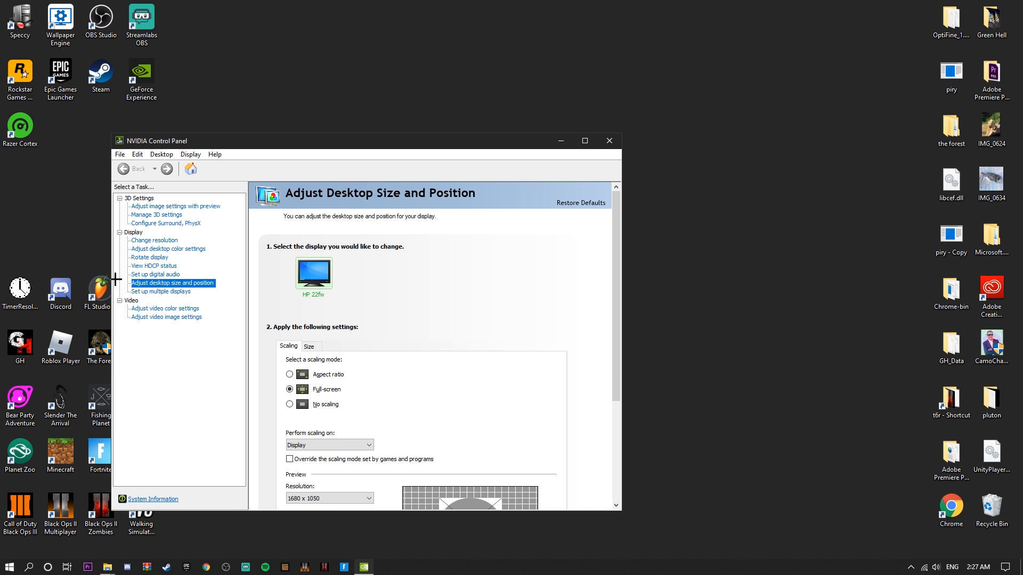
mouse_move(143, 243)
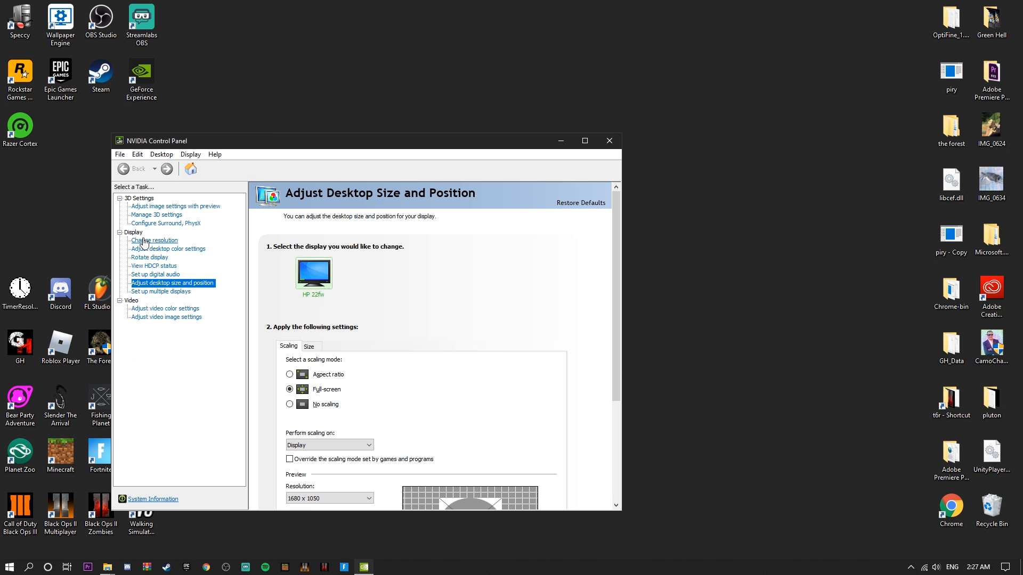
- On the Change resolution page, look into Customize and cancel out of it
click(155, 241)
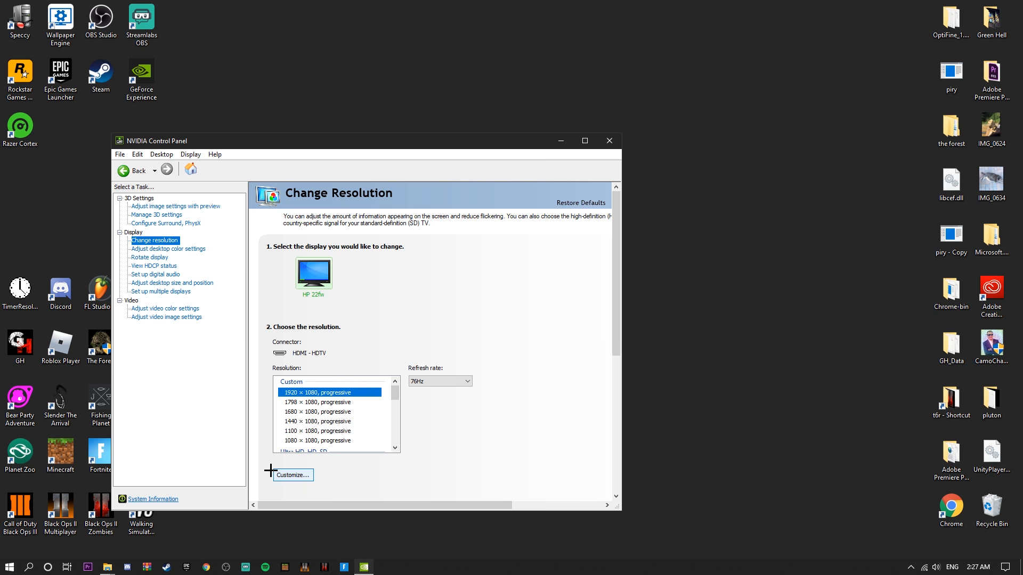
click(293, 475)
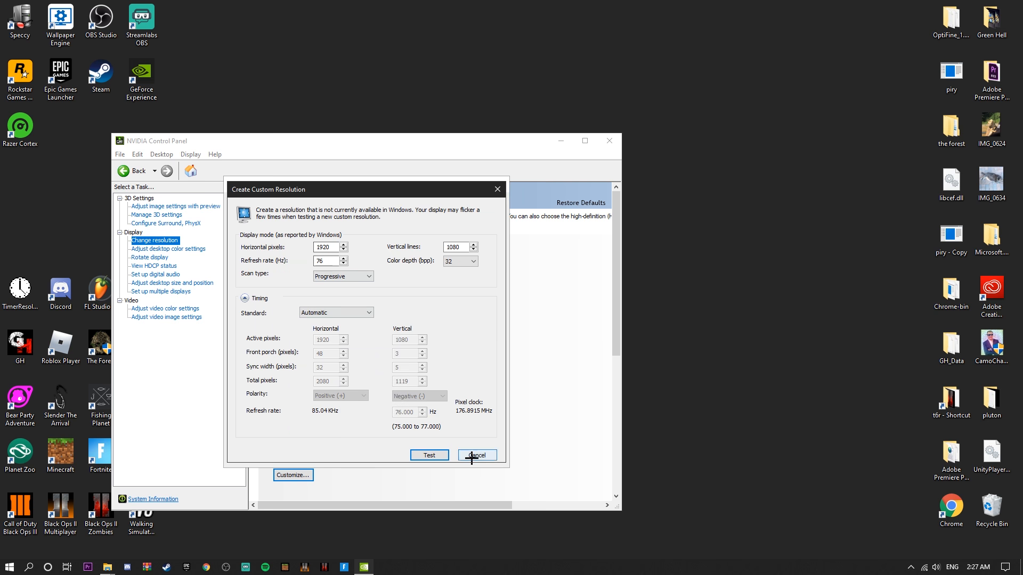
click(476, 455)
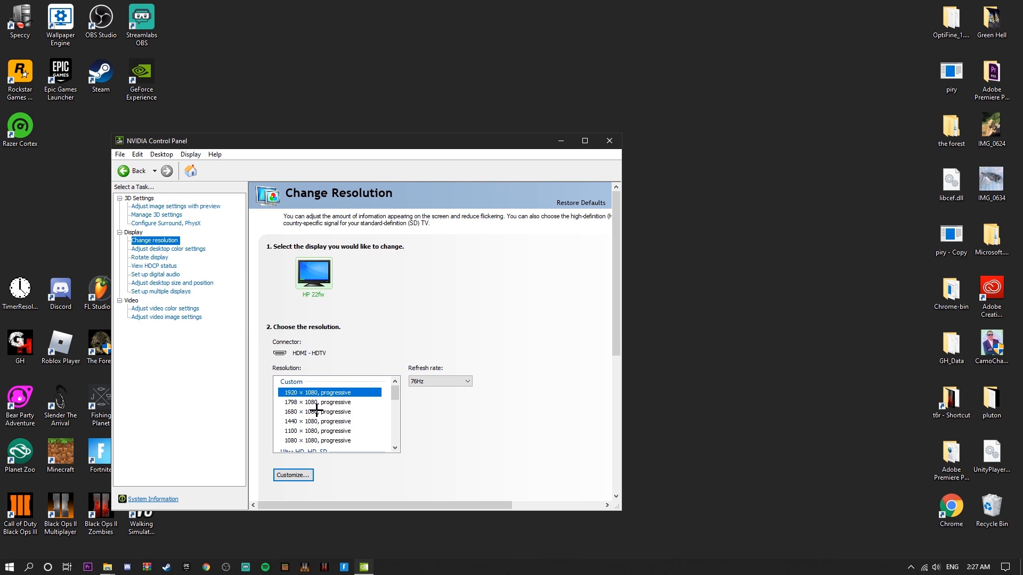
- Select 1440 × 1080, apply it and keep the new desktop resolution
click(318, 421)
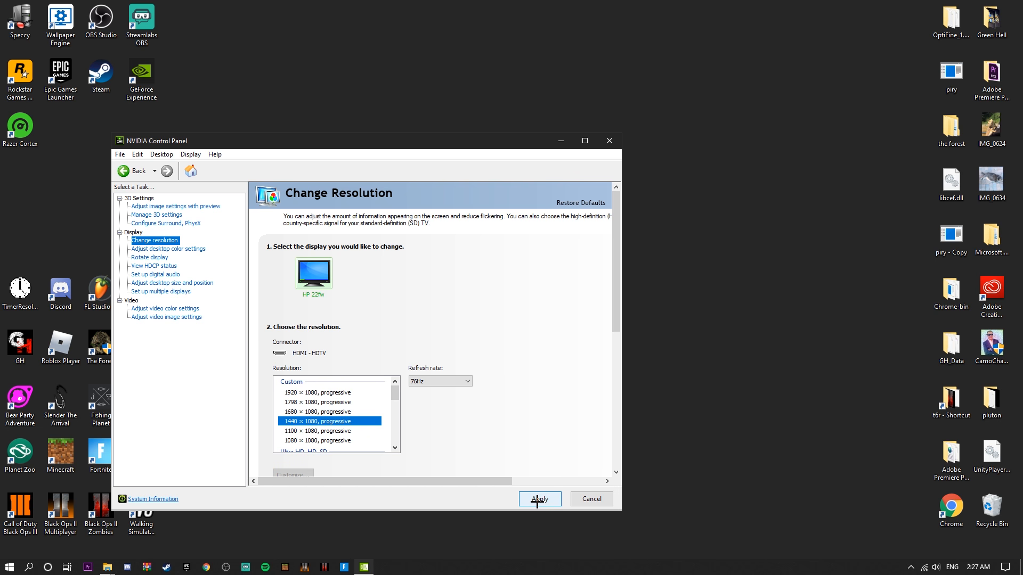
click(539, 499)
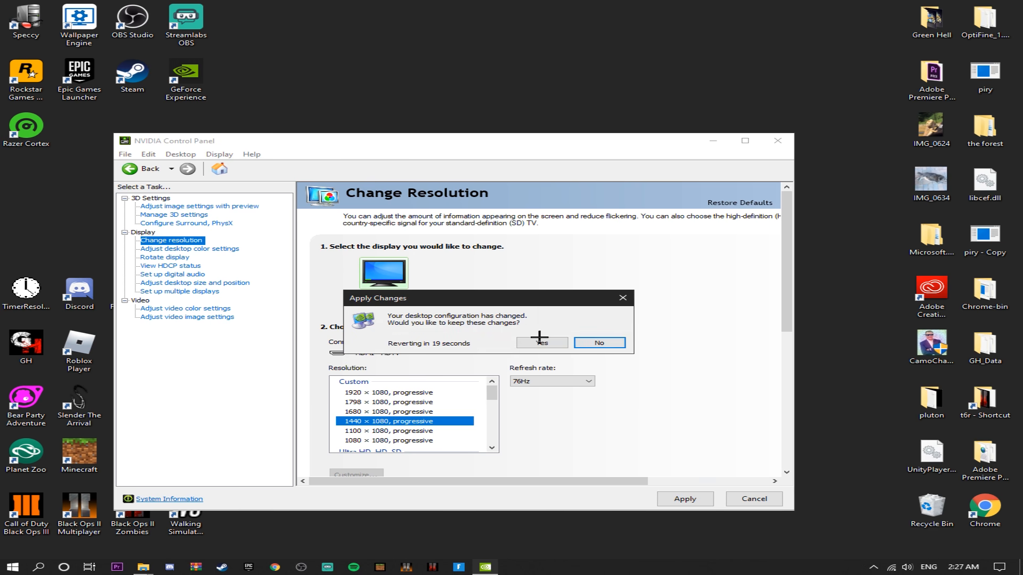
click(541, 346)
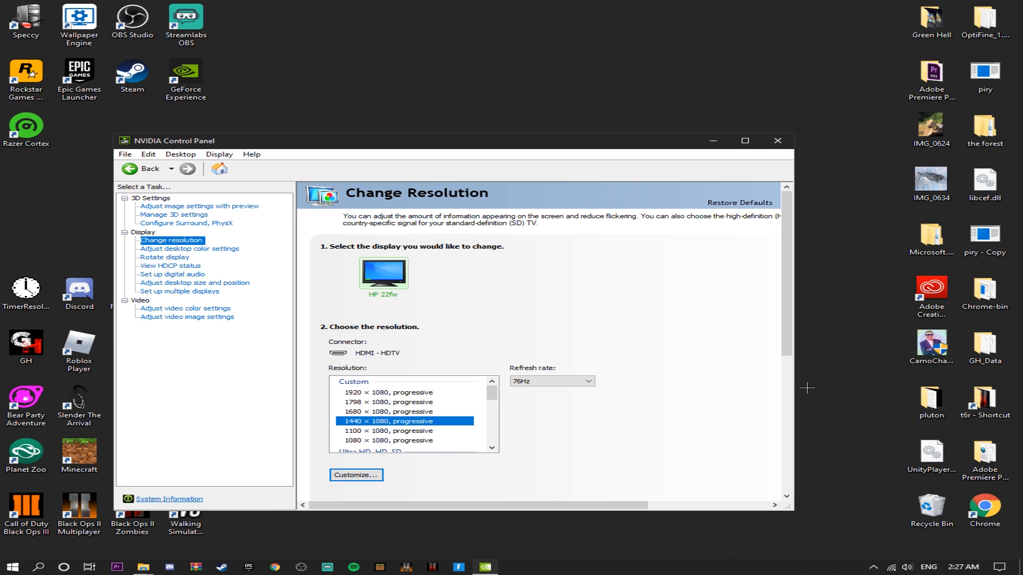
mouse_move(683, 140)
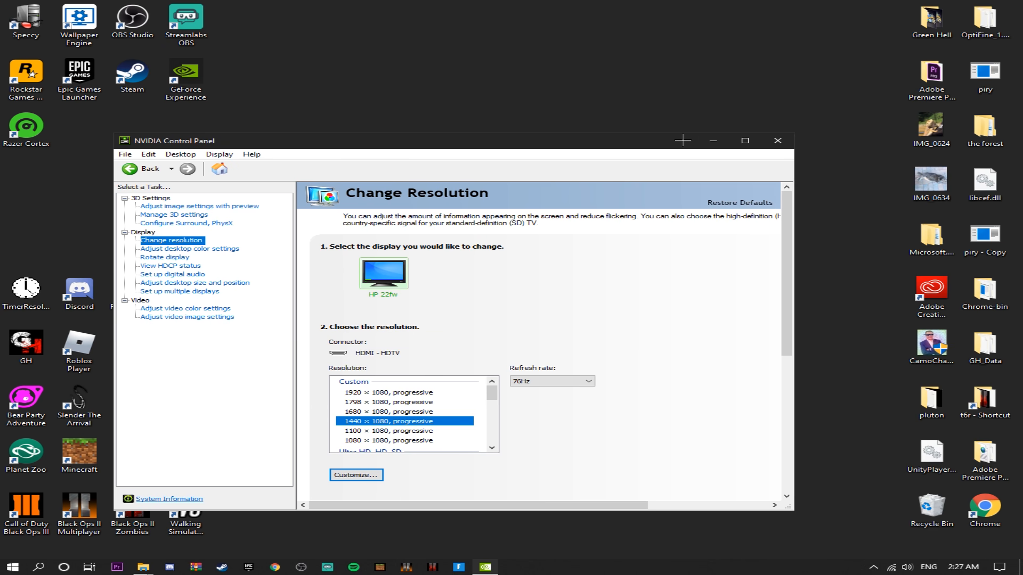